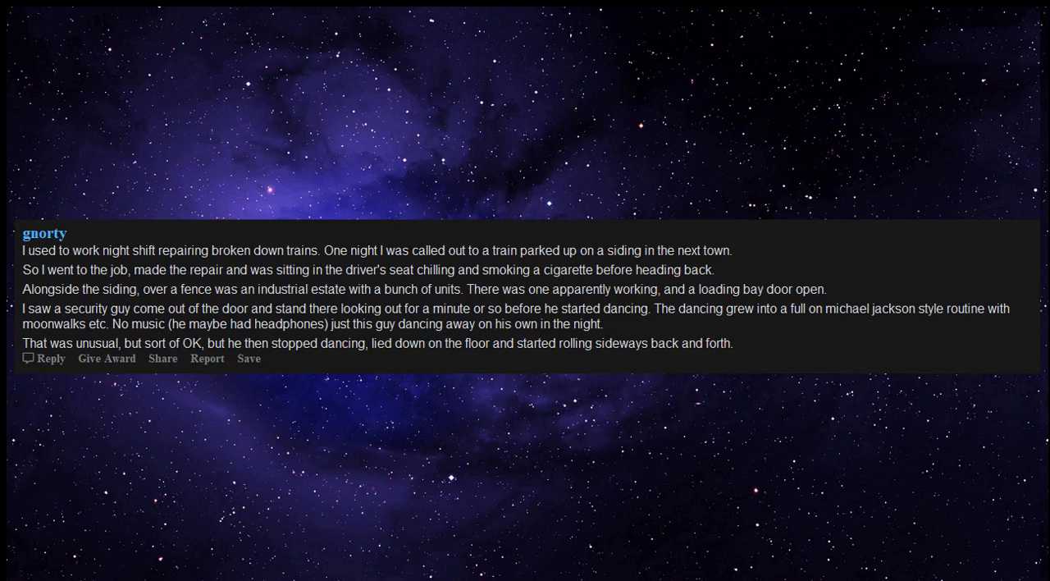
type("Maybe 5 times left, 5 times right.")
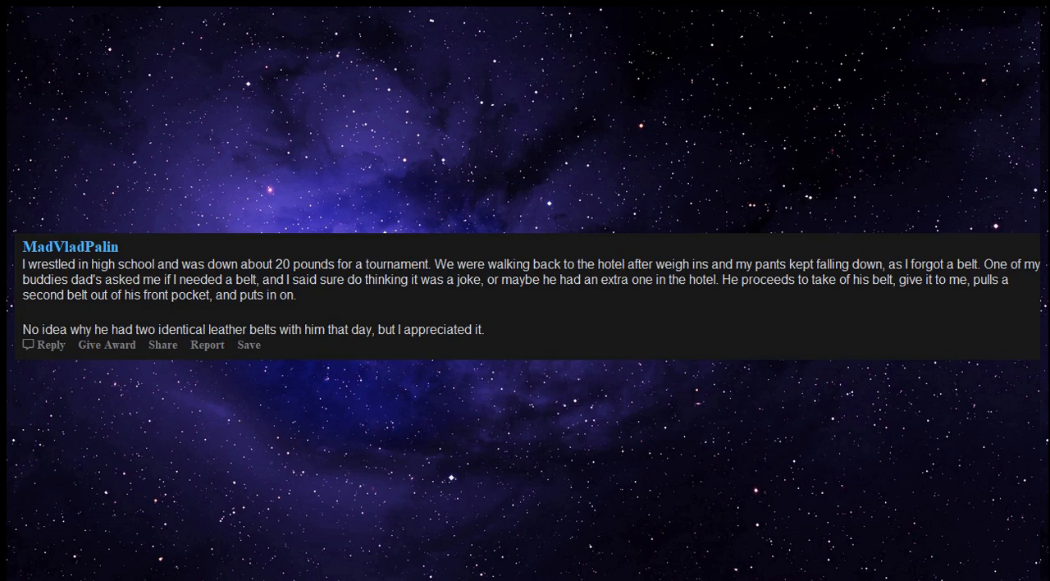
type(".")
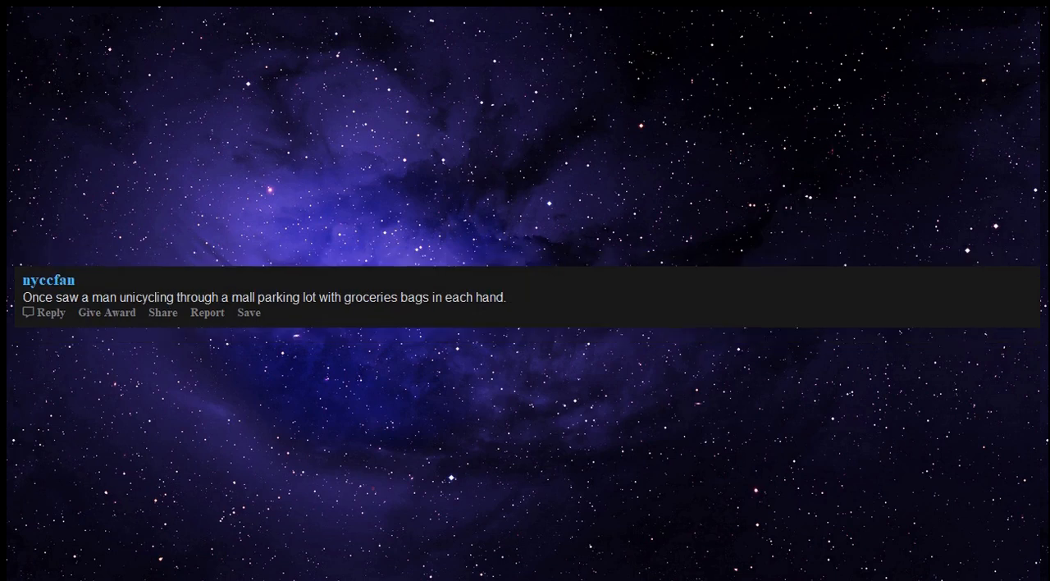
type("During a snow storm.")
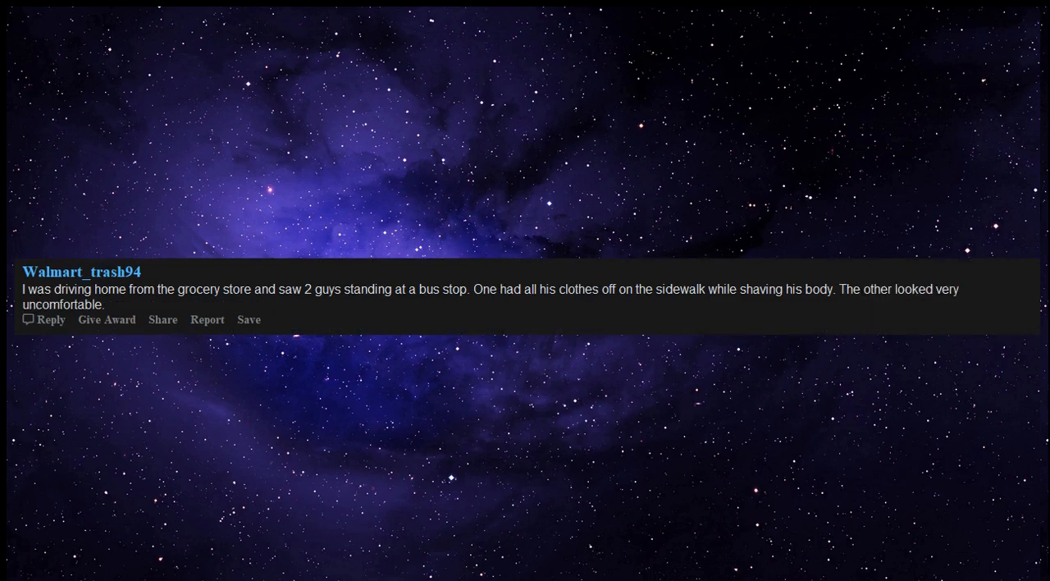
type("I dont think anyone believes me.")
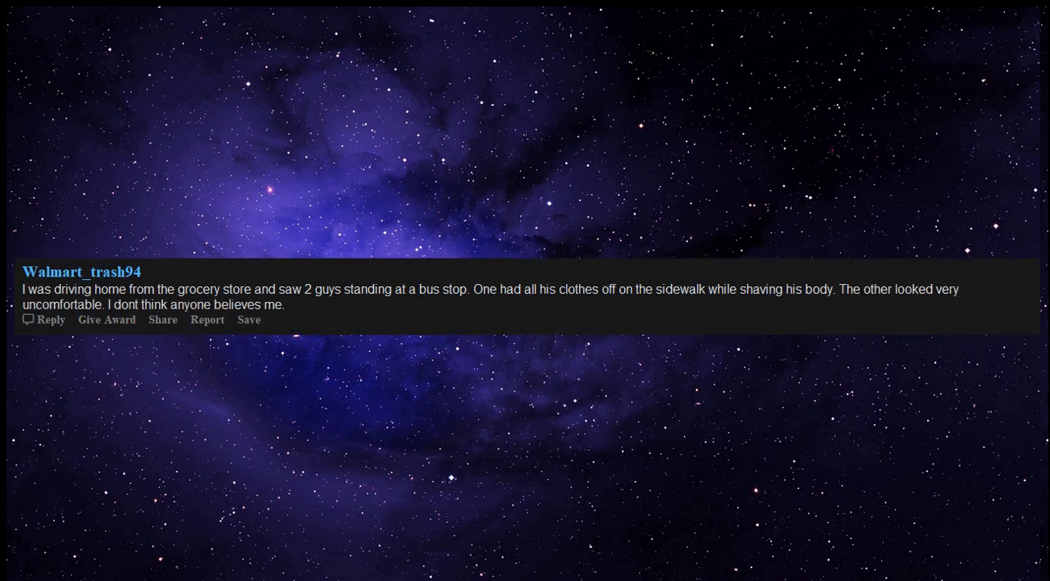